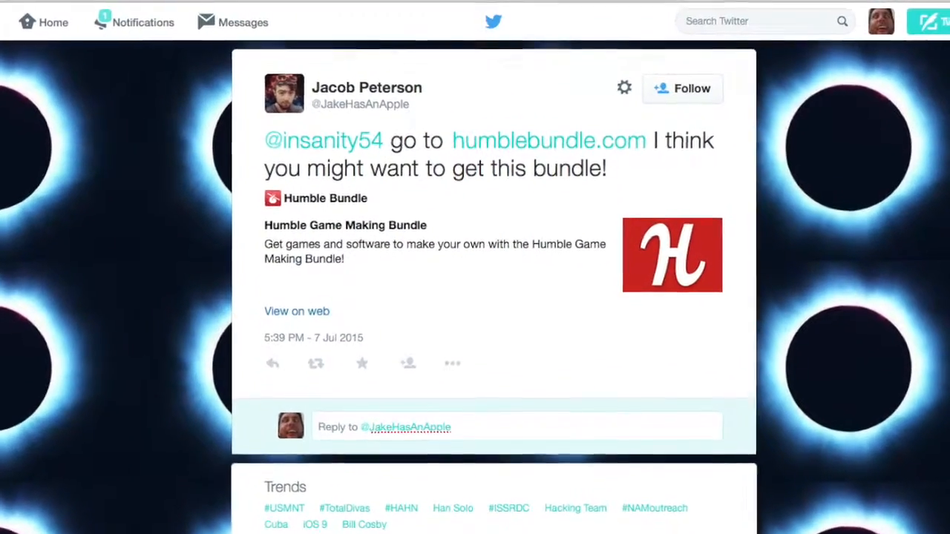
Step: Follow the humblebundle.com link and browse the Game Making Bundle's unlock tiers of games and tools
click(549, 140)
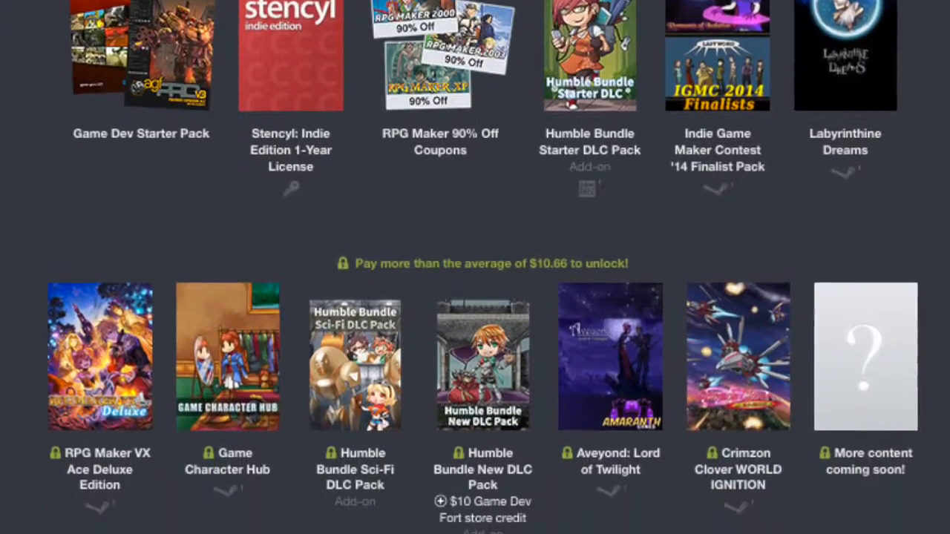
scroll(down, 3)
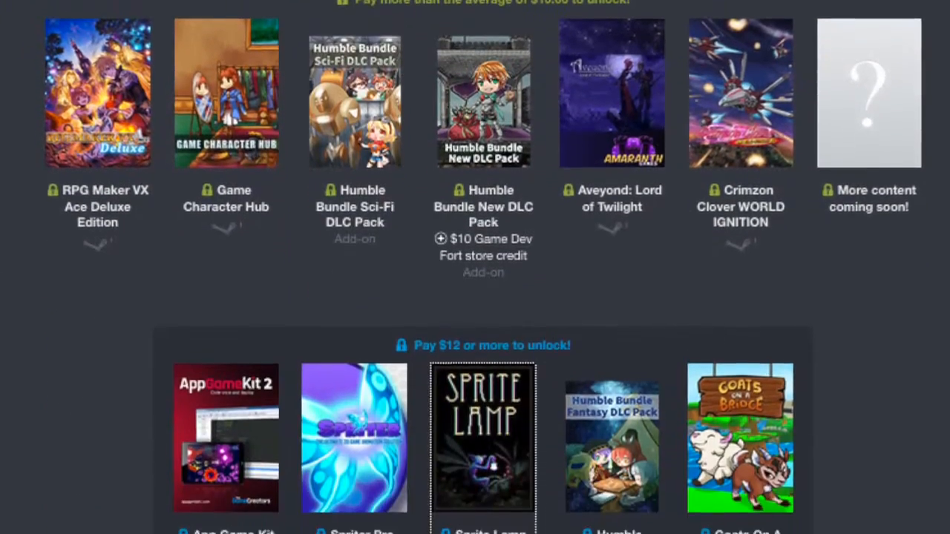